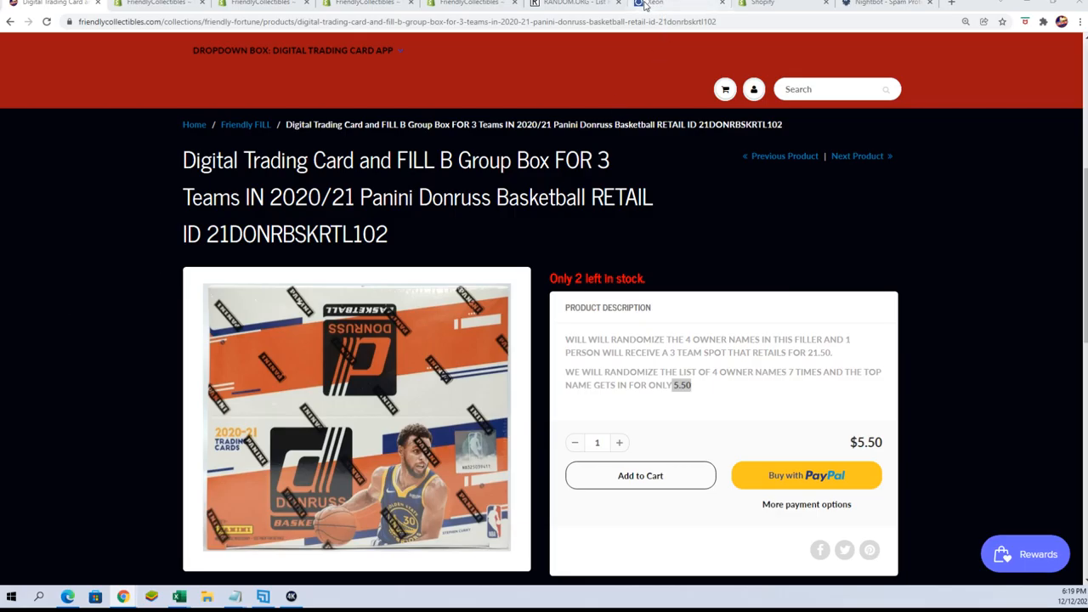
Step: Switch from the Friendly Collectibles store tab to the RANDOM.ORG List Randomizer holding the four owner names
{"action": "left_click", "coordinate": [574, 2]}
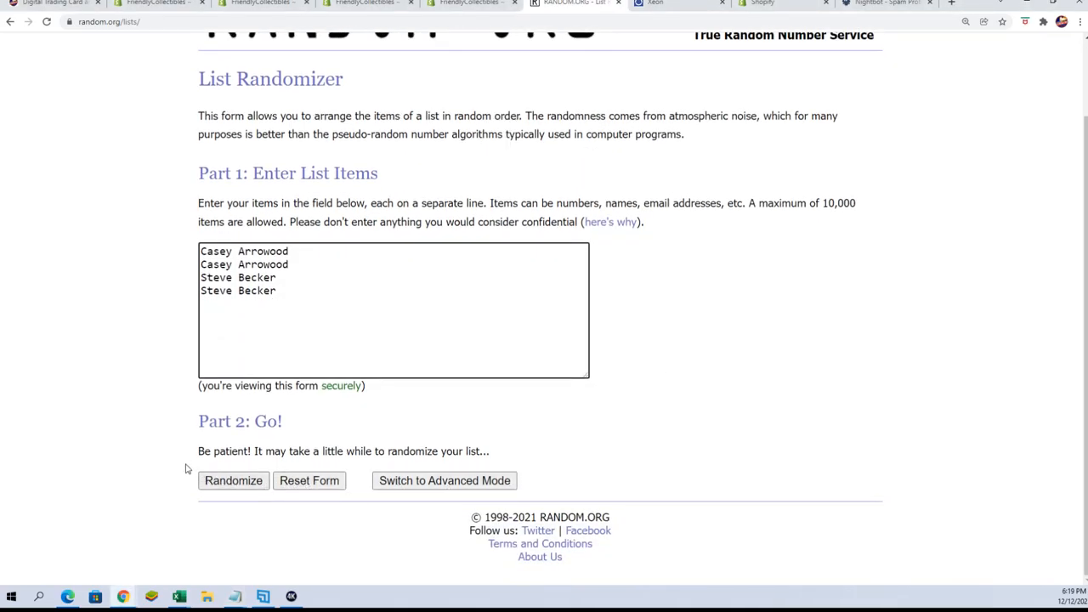
{"action": "left_click", "coordinate": [233, 480]}
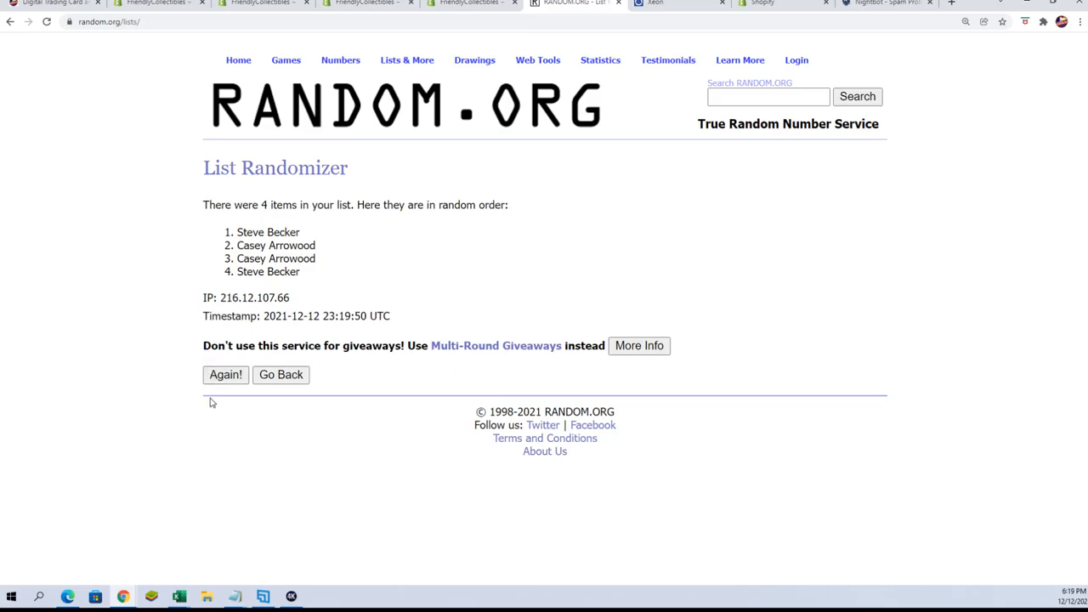
{"action": "left_click", "coordinate": [225, 374]}
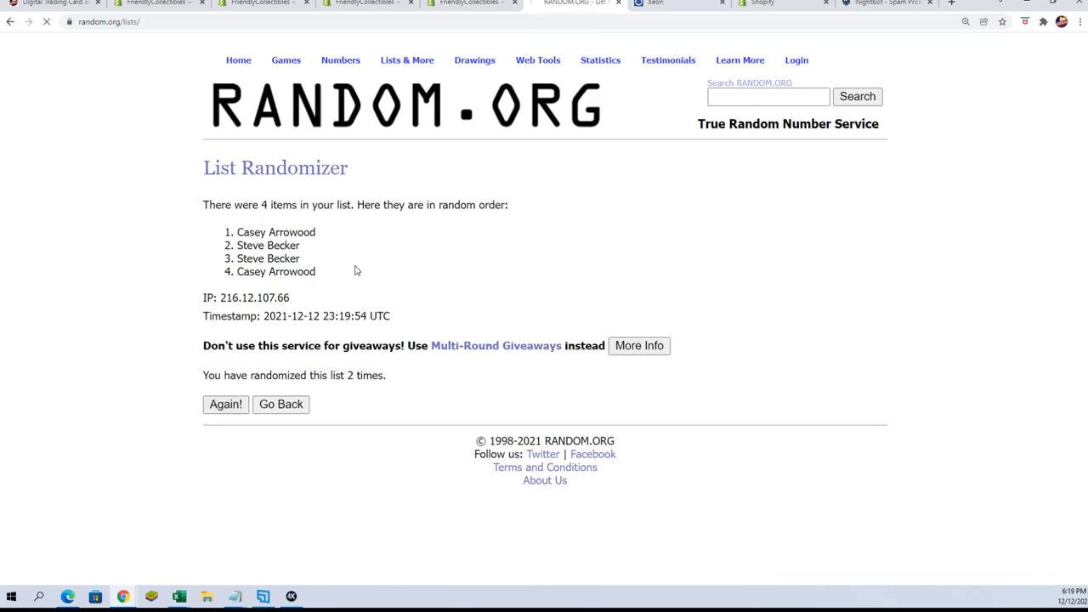
{"action": "left_click", "coordinate": [225, 404]}
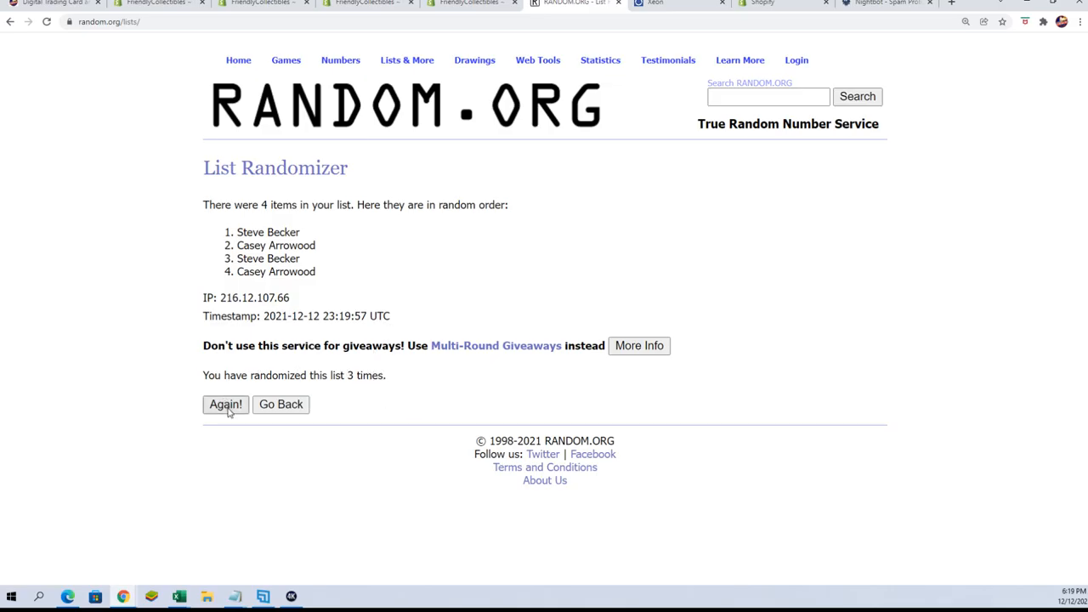
{"action": "left_click", "coordinate": [225, 404]}
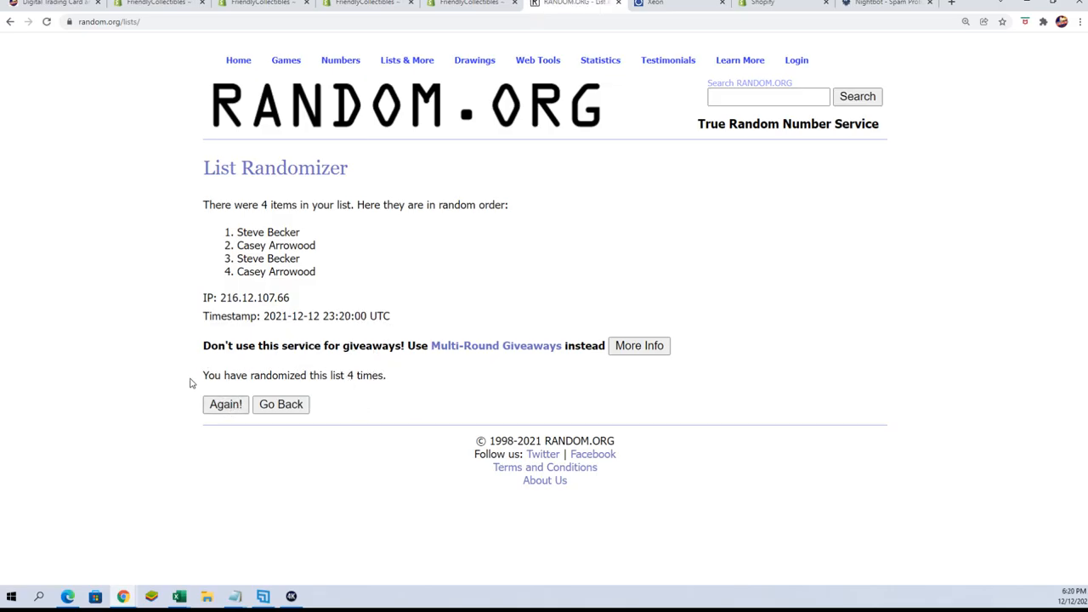
{"action": "left_click", "coordinate": [225, 404]}
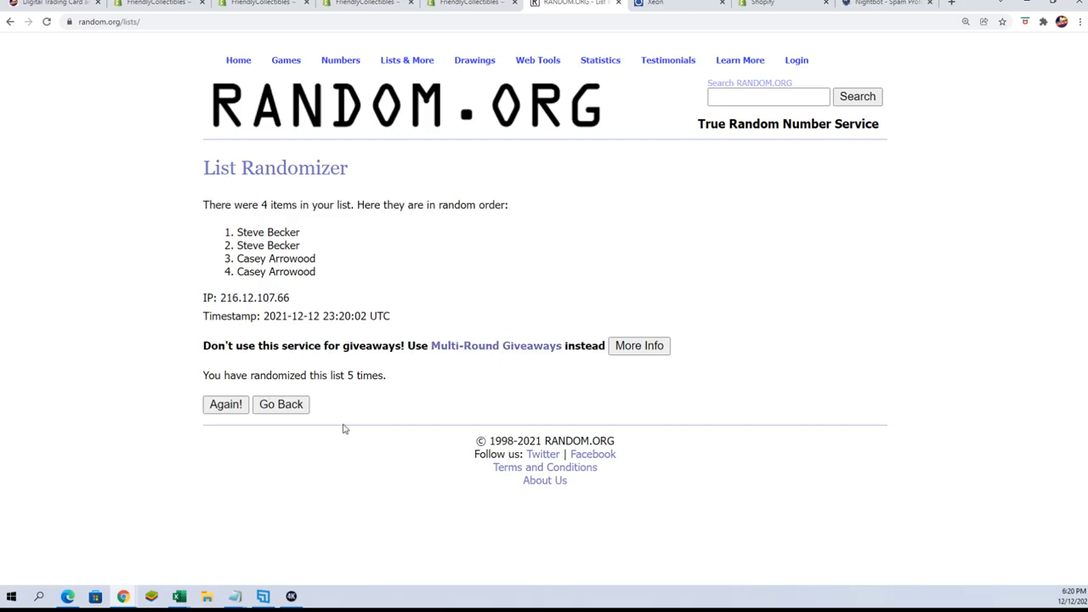
{"action": "mouse_move", "coordinate": [377, 411]}
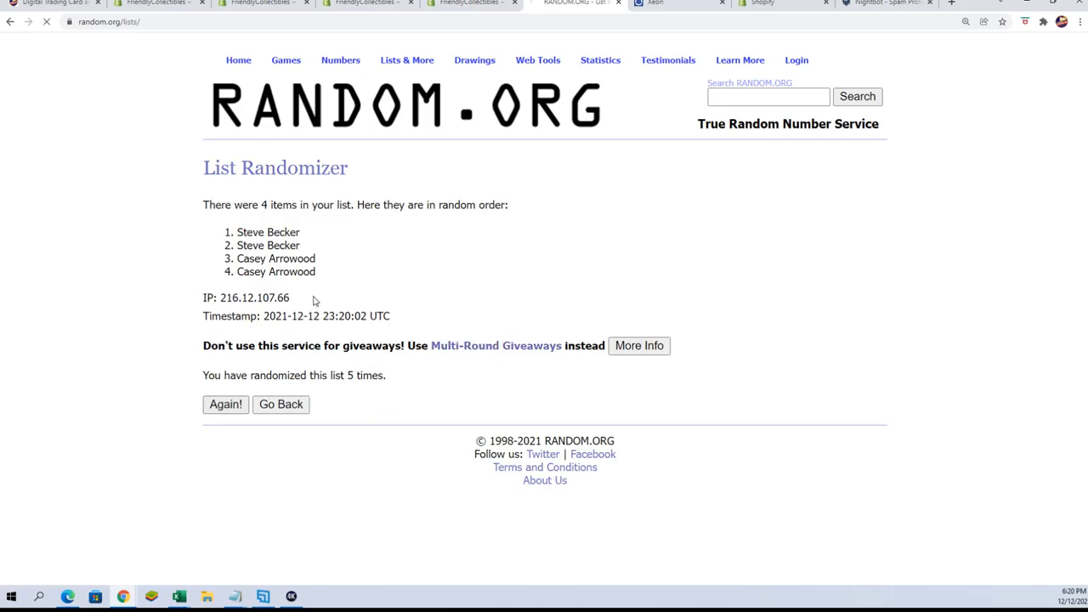
{"action": "left_click", "coordinate": [225, 403]}
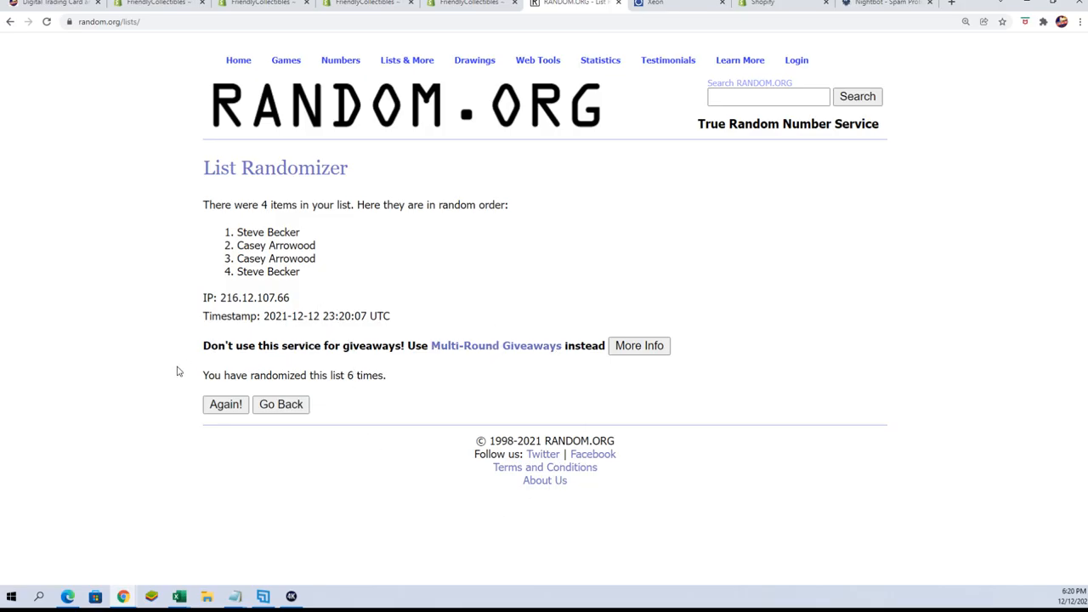
{"action": "left_click", "coordinate": [225, 404]}
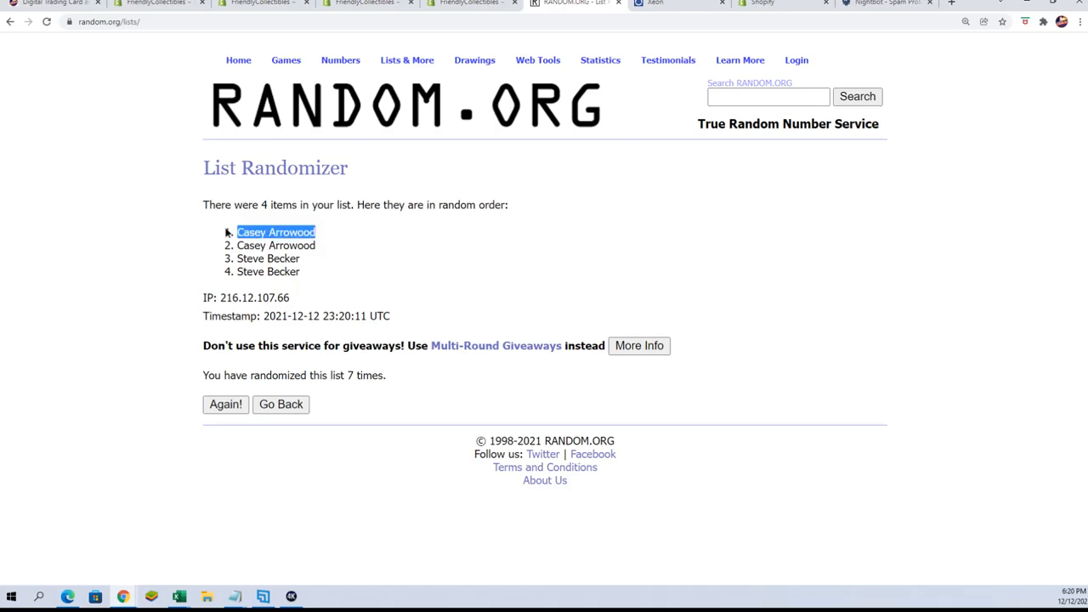
{"action": "right_click", "coordinate": [276, 232]}
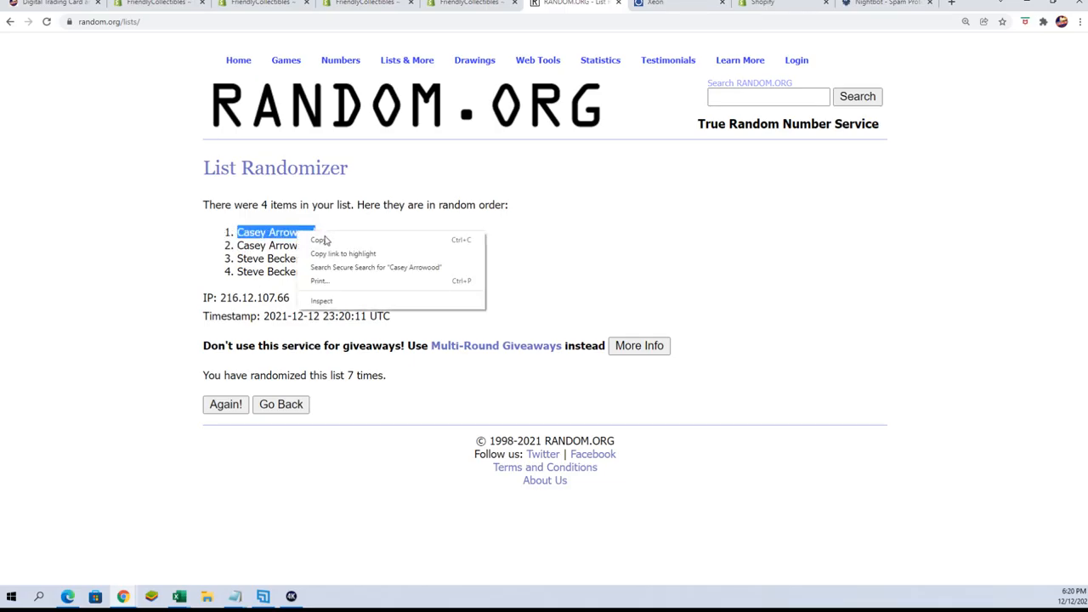
{"action": "left_click", "coordinate": [457, 297]}
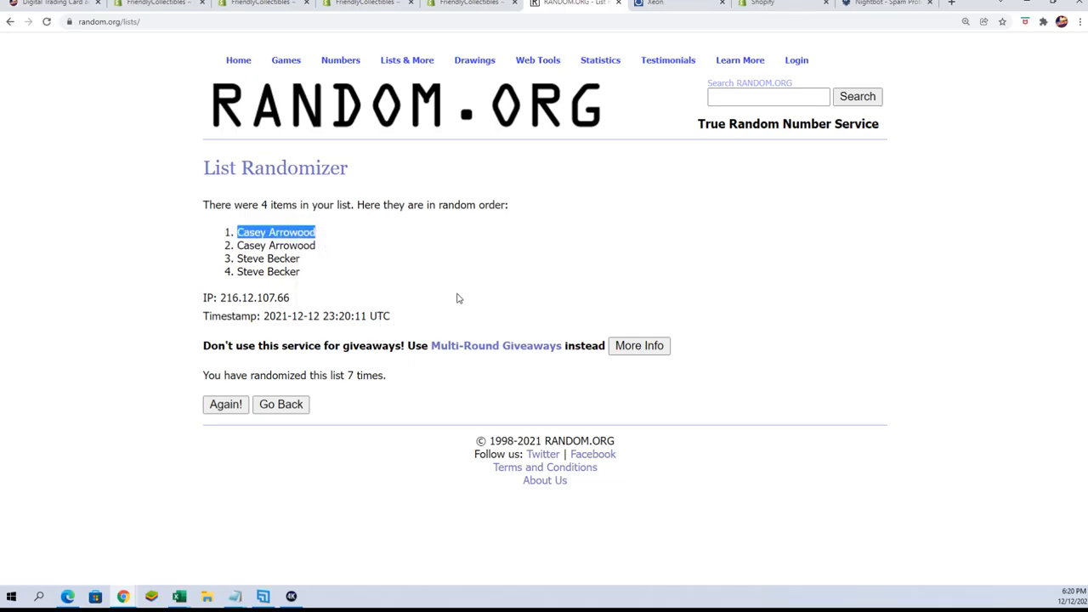
{"action": "mouse_move", "coordinate": [325, 257]}
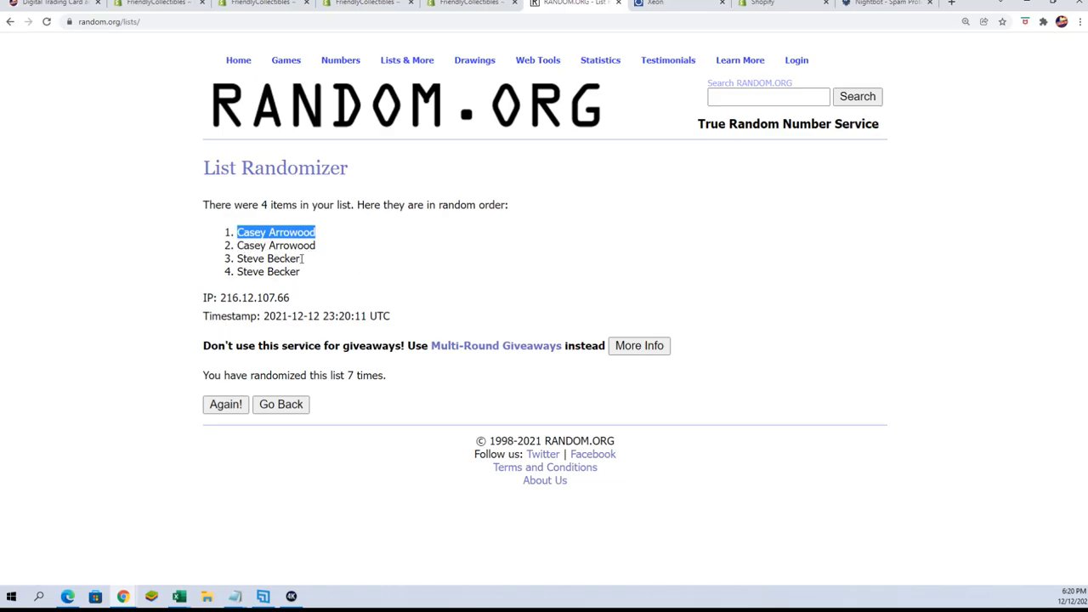
{"action": "mouse_move", "coordinate": [323, 272]}
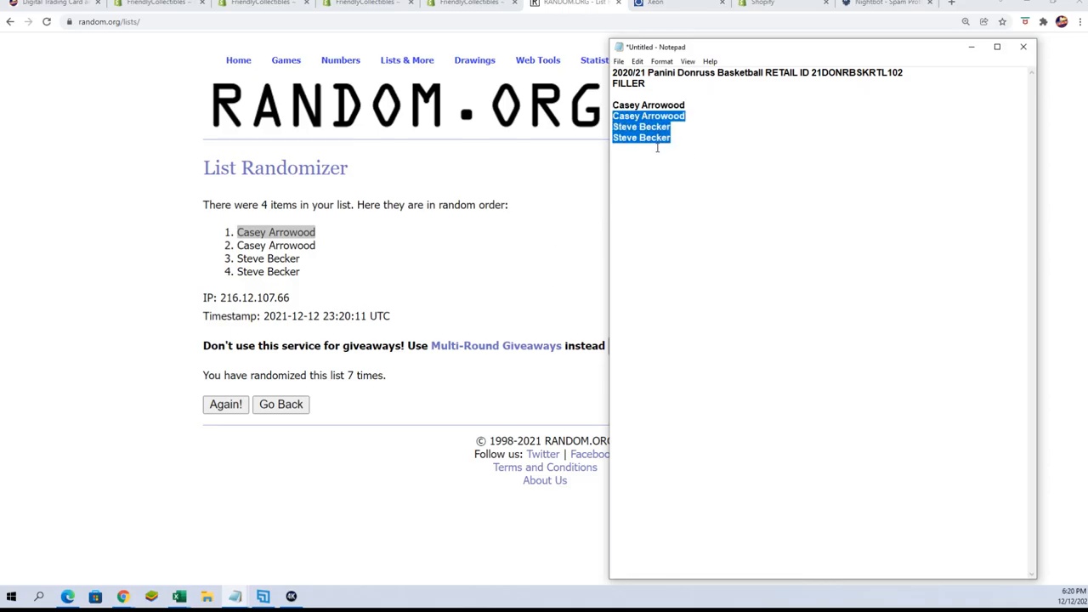
{"action": "key", "text": "Delete"}
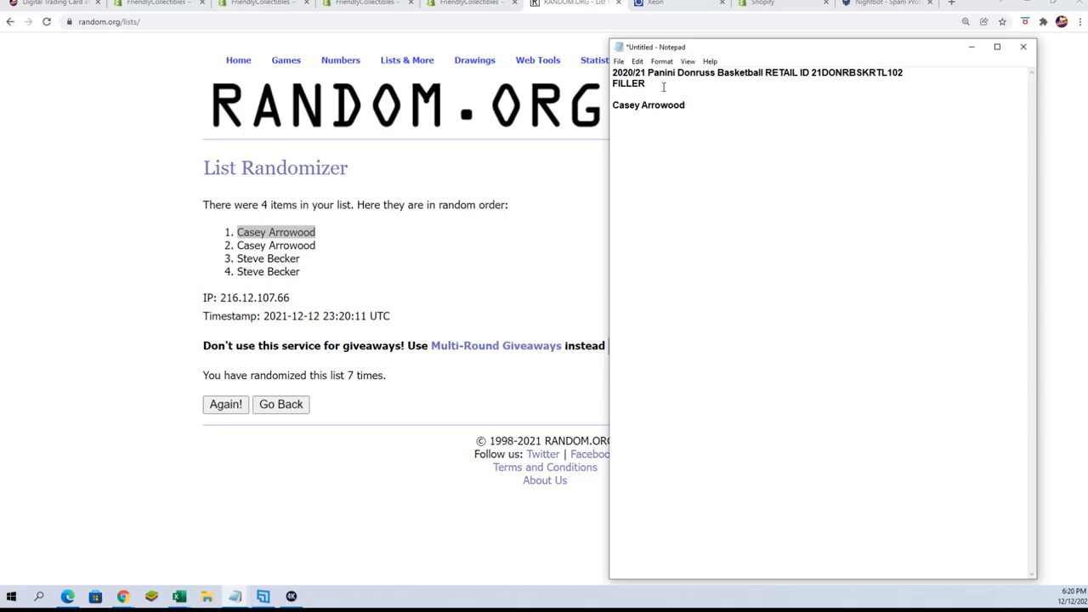
{"action": "type", "text": "A"}
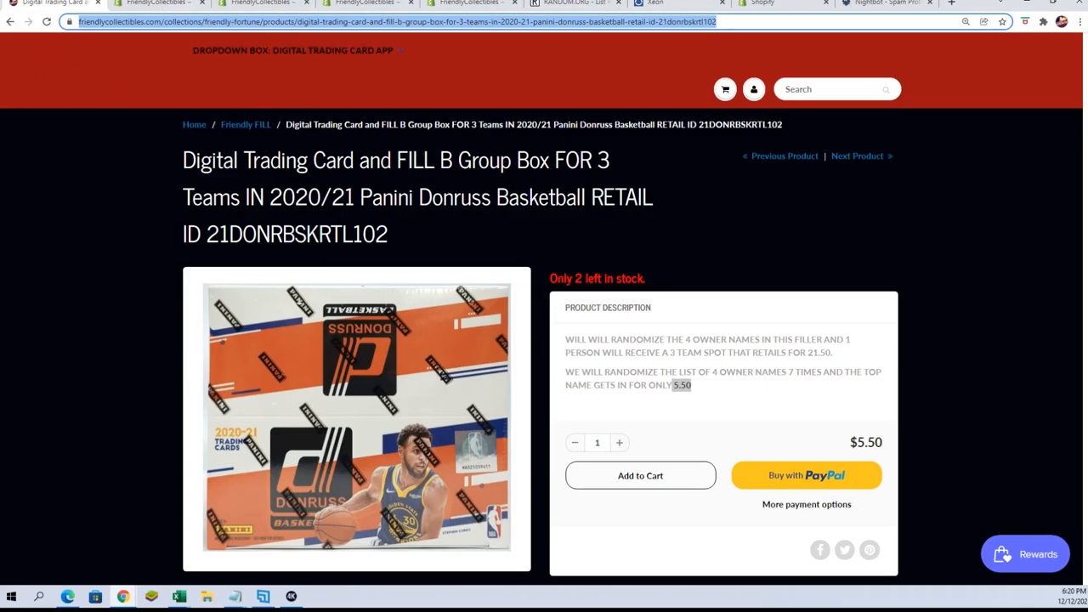
{"action": "double_click", "coordinate": [425, 160]}
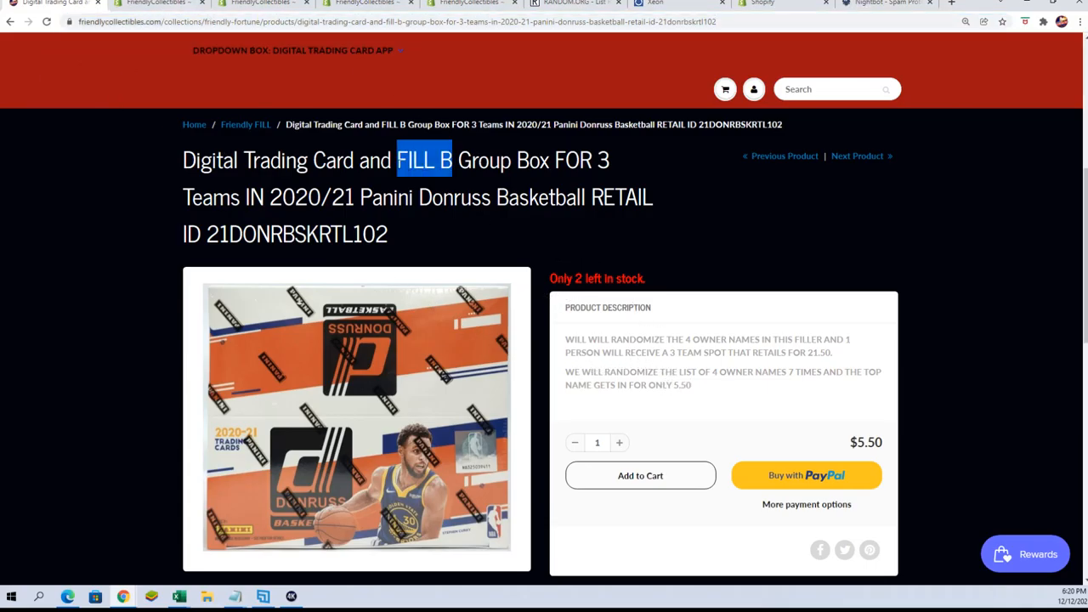